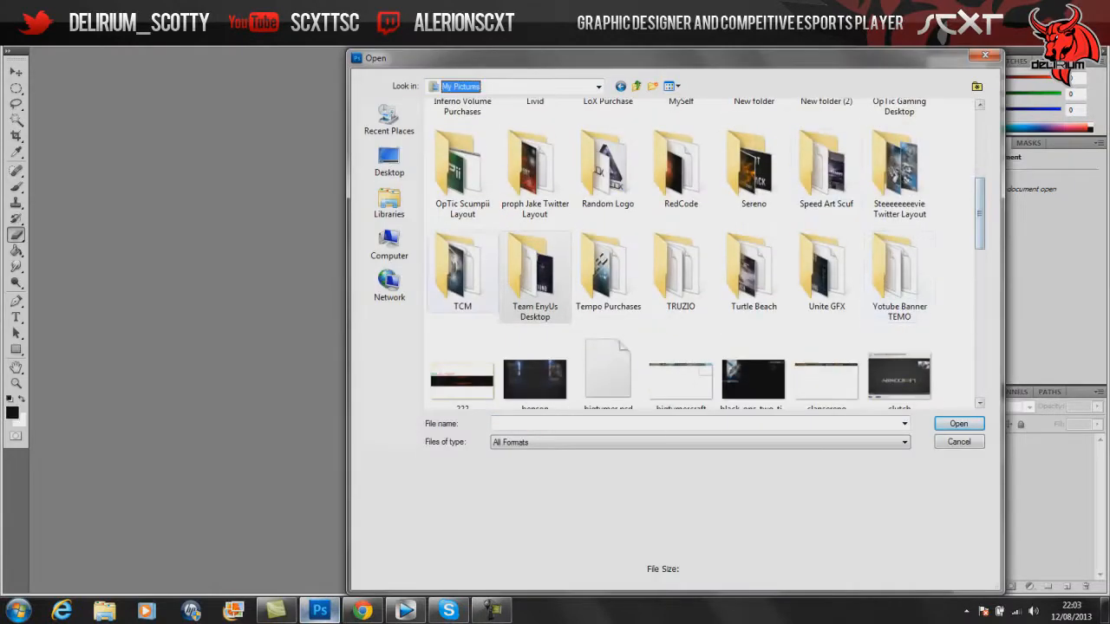
Step: Browse the Open dialog to the picture folder holding the texture image
{"action": "left_click", "coordinate": [597, 87]}
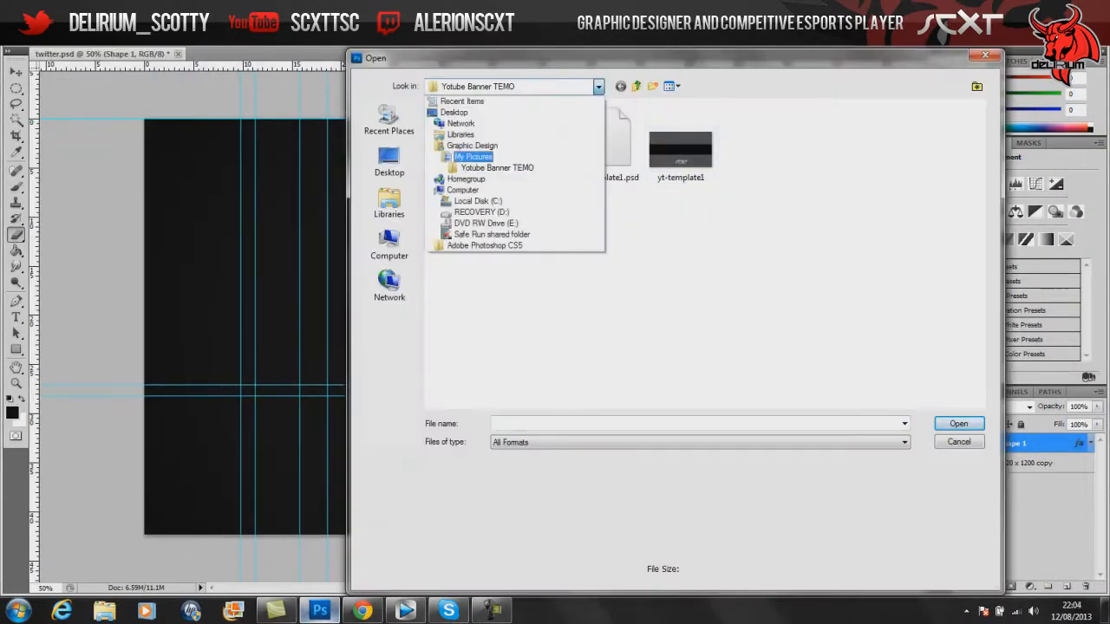
{"action": "left_click", "coordinate": [957, 442]}
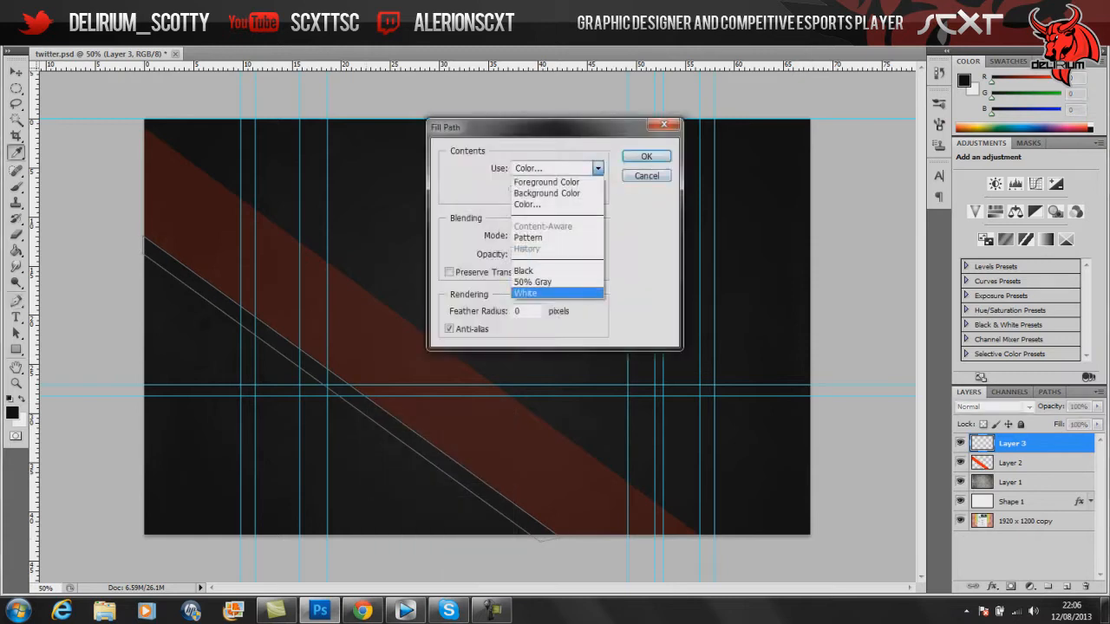
Step: Fill the diagonal path with white to make a thin stripe beside the red band
{"action": "left_click", "coordinate": [645, 156]}
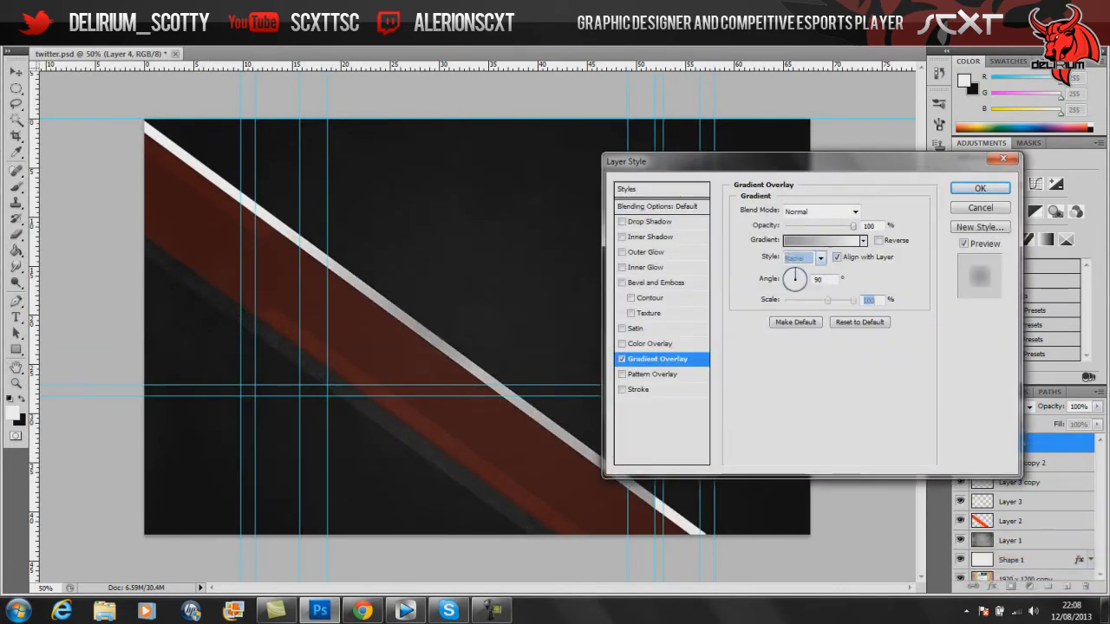
Step: Apply Gradient Overlay, Inner Shadow and Drop Shadow to the white stripe, then bring up the Open dialog for the bull logo
{"action": "left_click", "coordinate": [652, 235]}
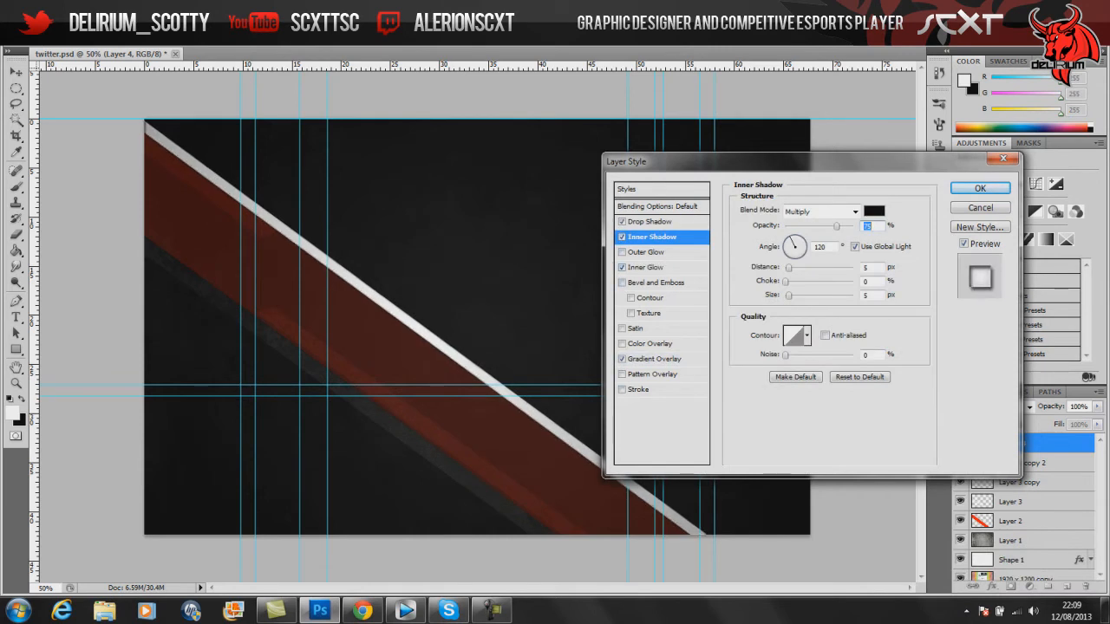
{"action": "left_click", "coordinate": [980, 187]}
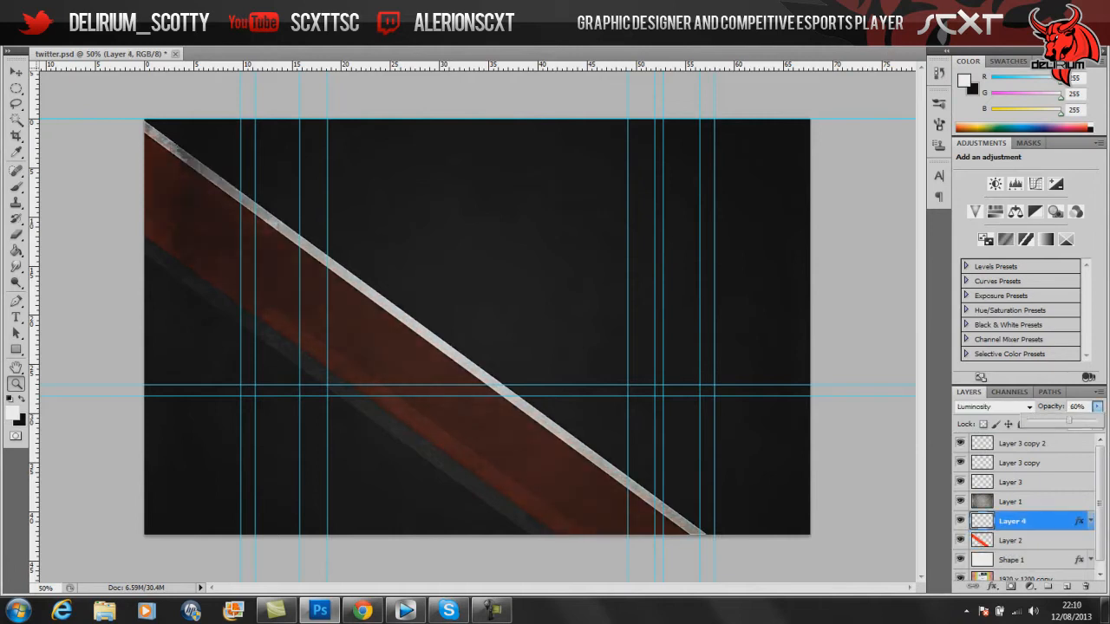
{"action": "key", "text": "ctrl+o"}
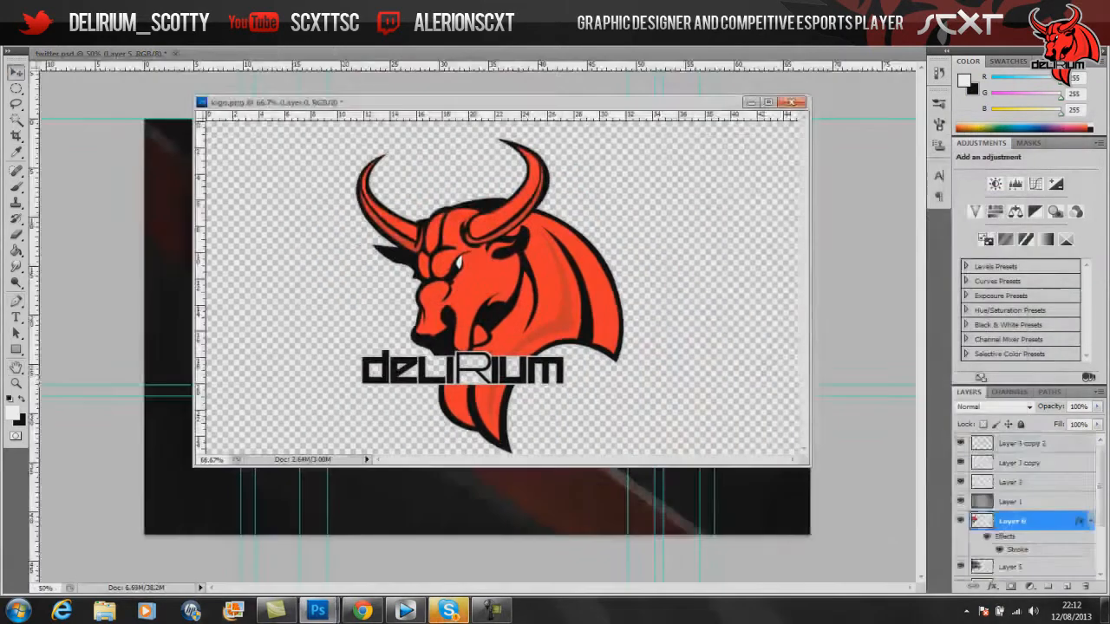
Step: Place the red Delirium bull logo upper left with ESPORTS text on a semi-transparent dark bar
{"action": "left_click", "coordinate": [791, 101]}
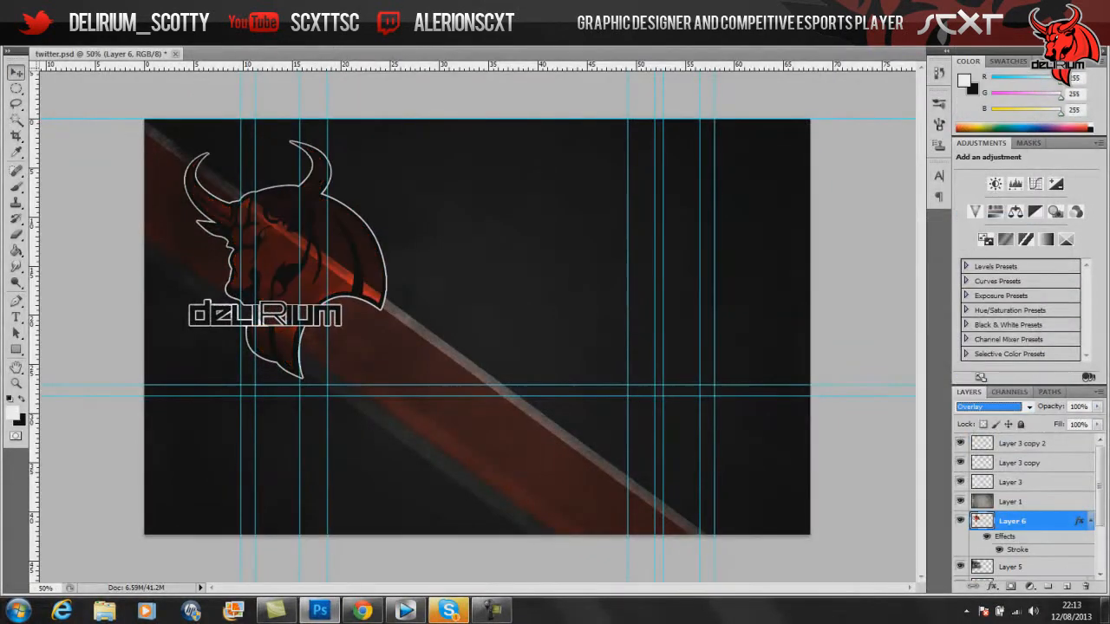
{"action": "left_click", "coordinate": [21, 39]}
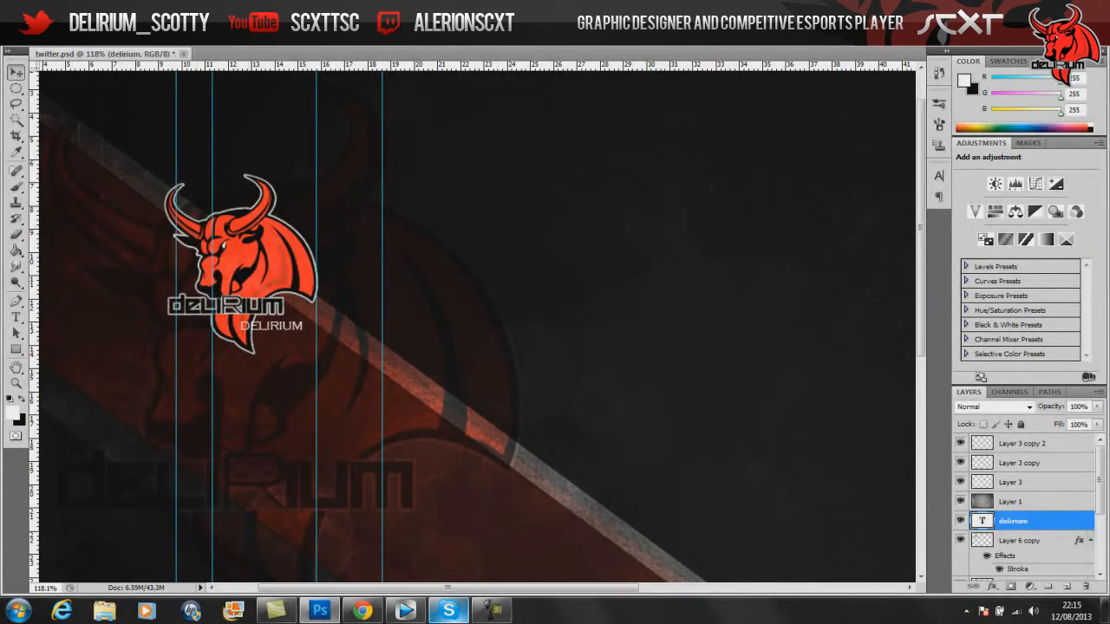
{"action": "left_click", "coordinate": [1013, 520]}
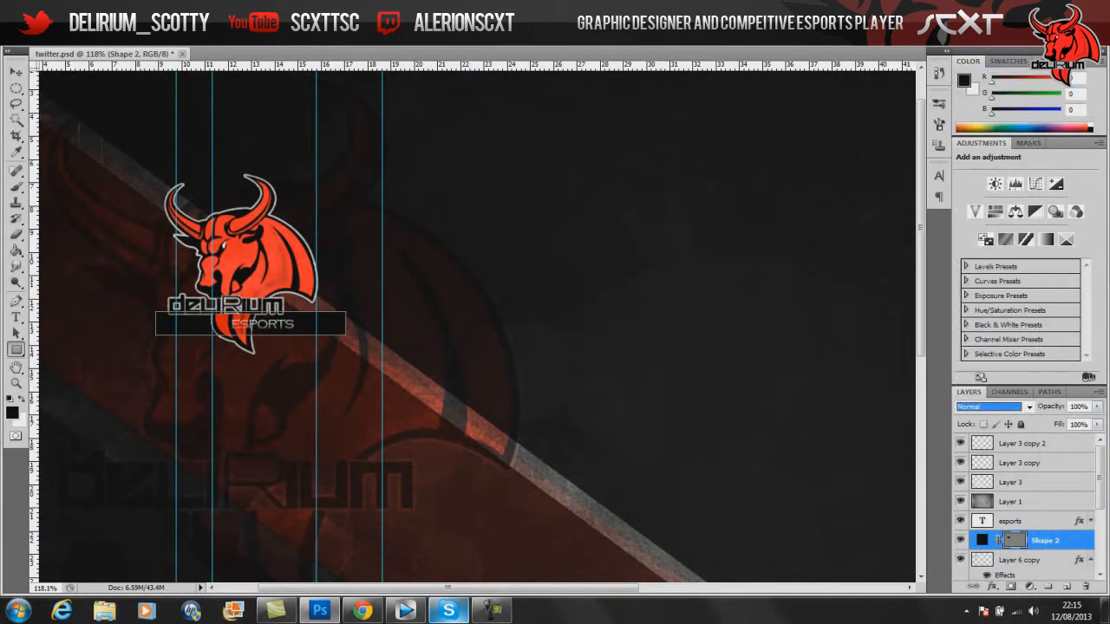
{"action": "left_click", "coordinate": [1078, 406]}
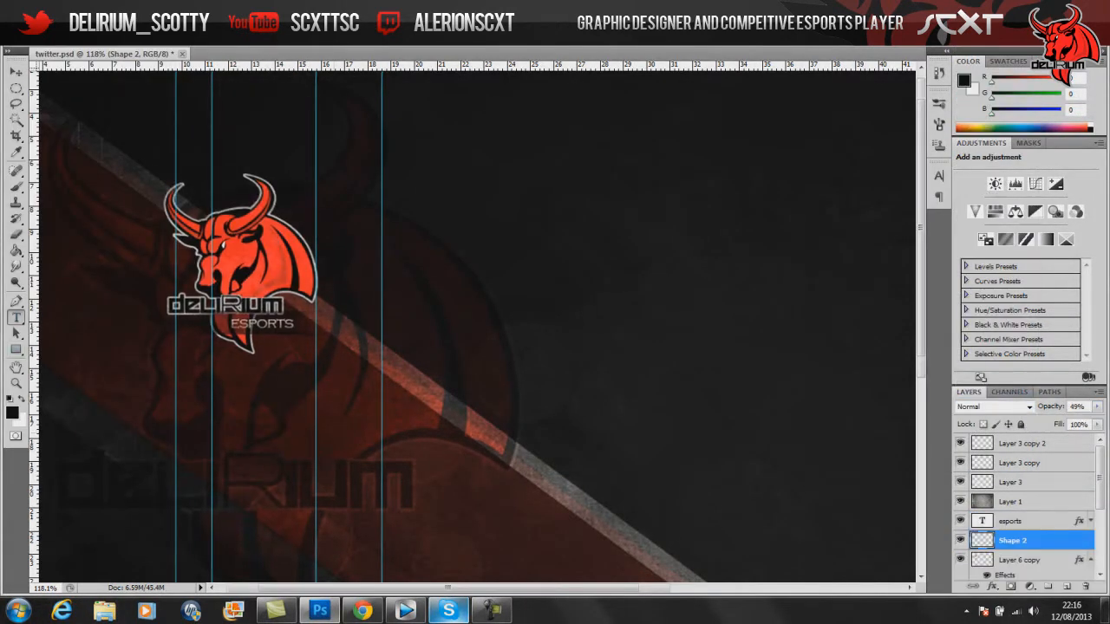
Step: Find the full Evil Controllers logo image in the browser to copy into the design
{"action": "left_click", "coordinate": [361, 610]}
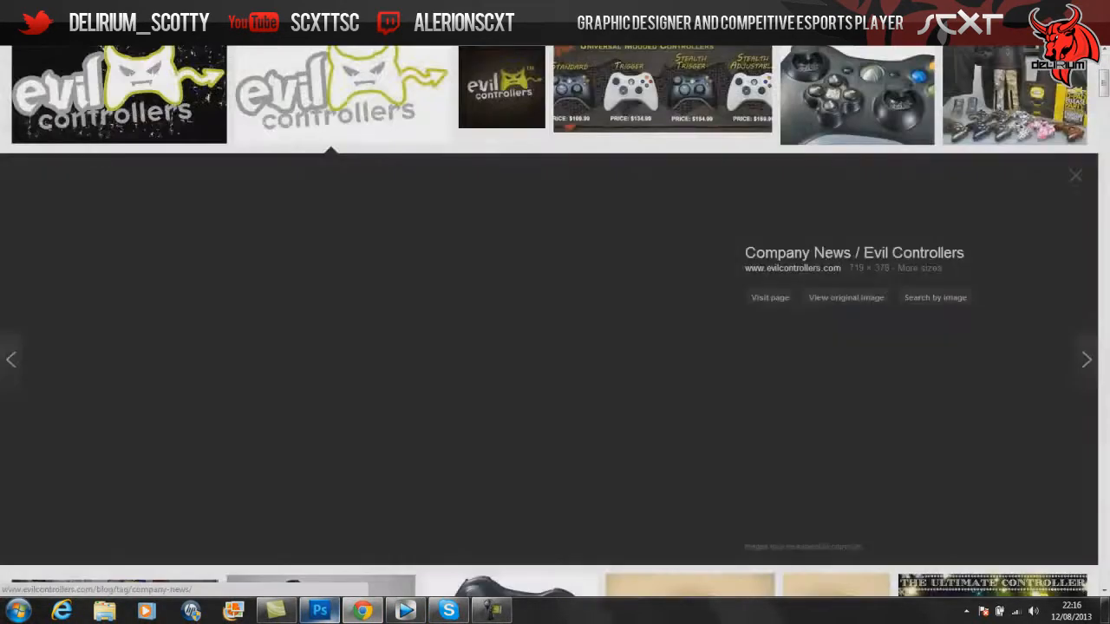
{"action": "left_click", "coordinate": [319, 610]}
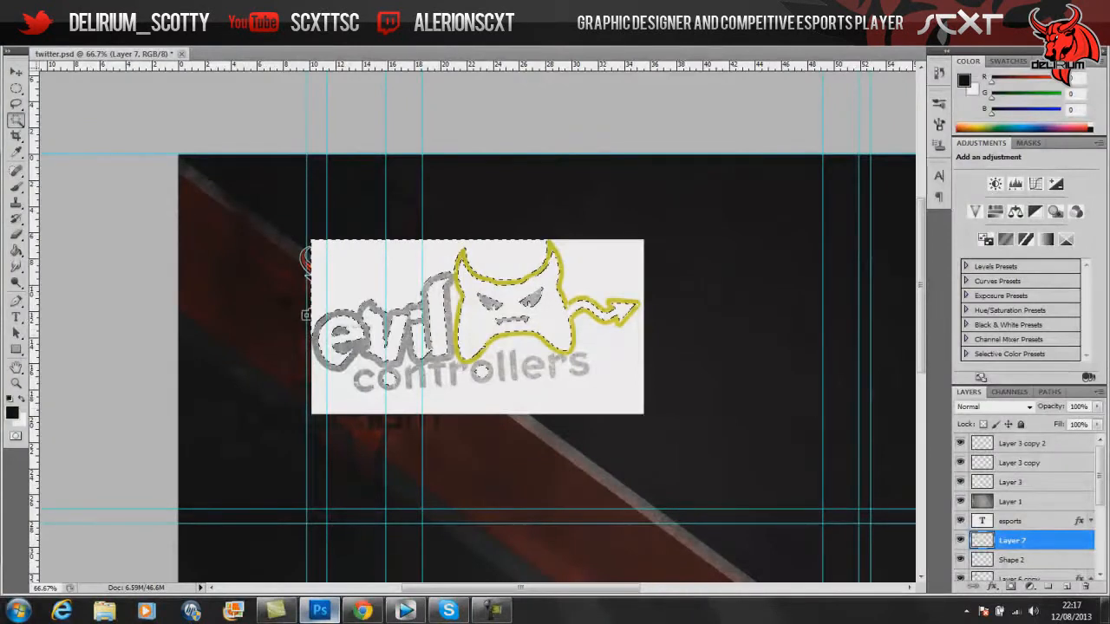
Step: Give the Evil Controllers logo layer a Gradient Overlay style with adjusted blending
{"action": "double_click", "coordinate": [1009, 541]}
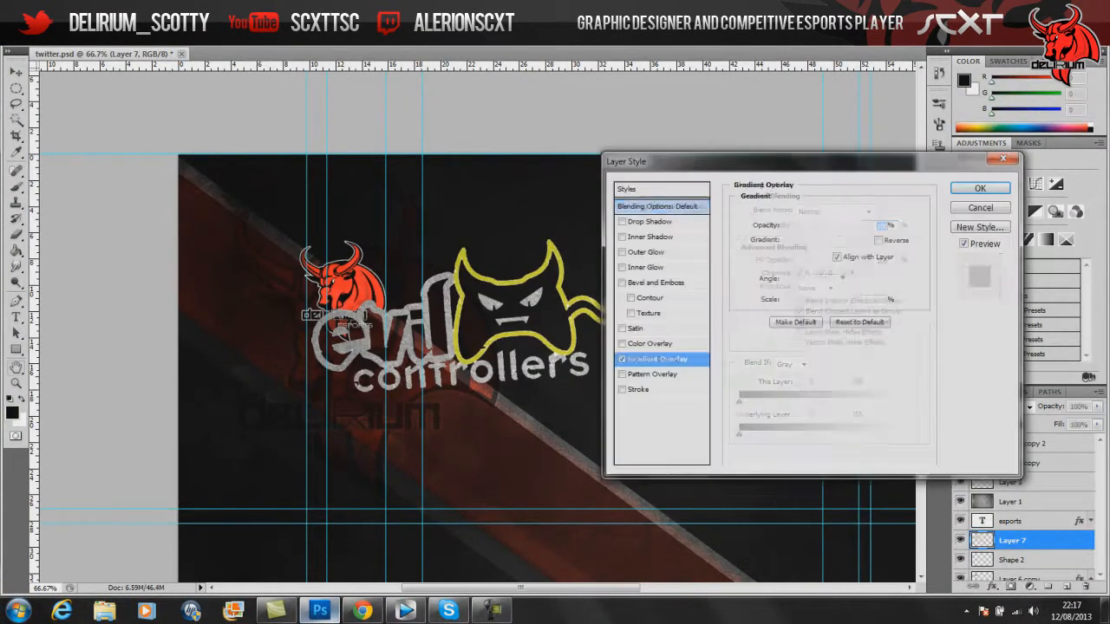
{"action": "left_click", "coordinate": [979, 187]}
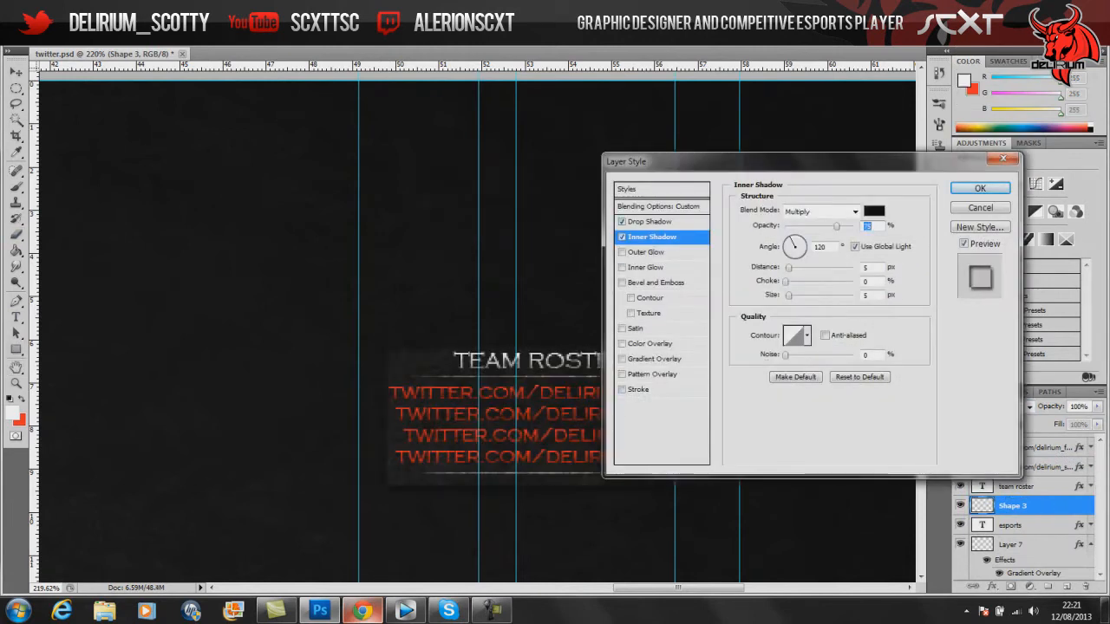
Step: Add an Inner Shadow to the roster backing and a Stroke to the small bull logo copy
{"action": "left_click", "coordinate": [979, 187]}
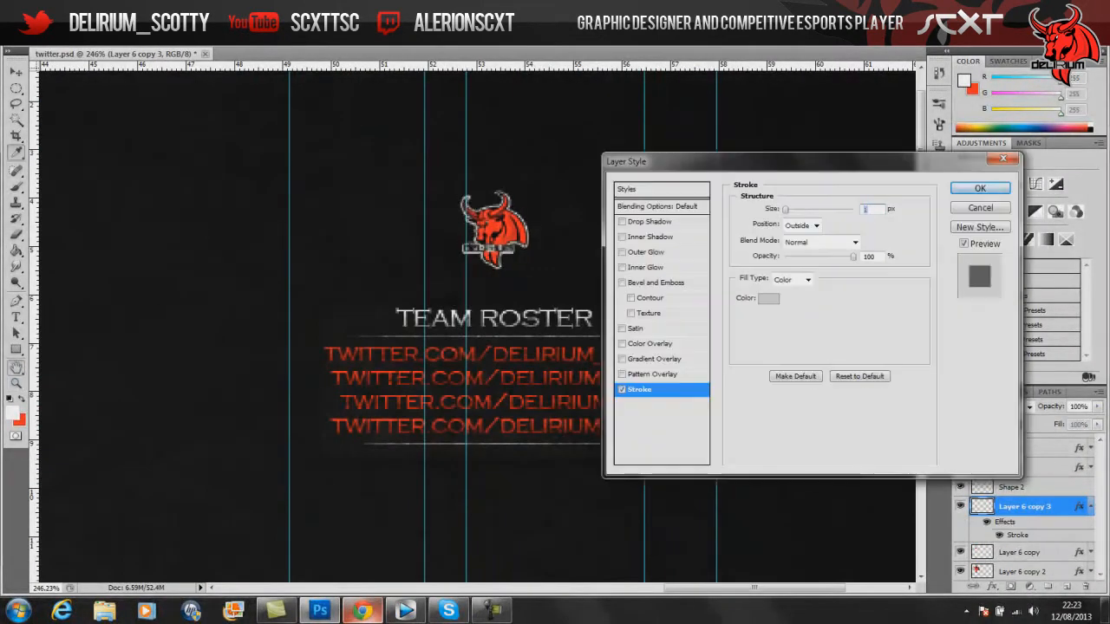
{"action": "left_click", "coordinate": [980, 187]}
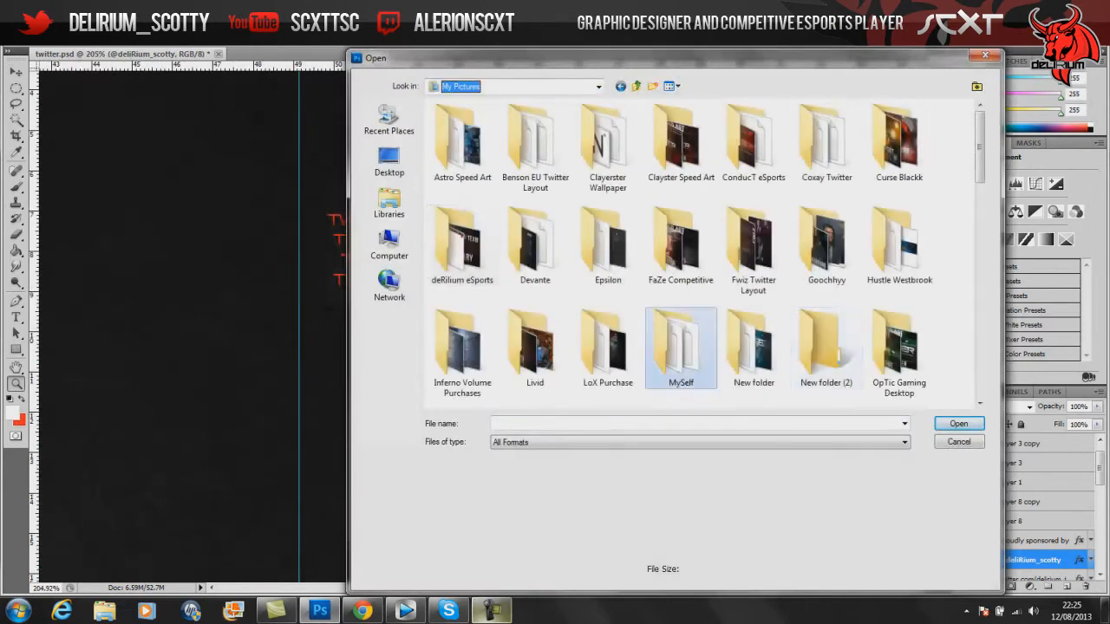
Step: Bring in the SCXT logo under the roster and set the stripe layer's blend mode to Luminosity
{"action": "left_click", "coordinate": [957, 423]}
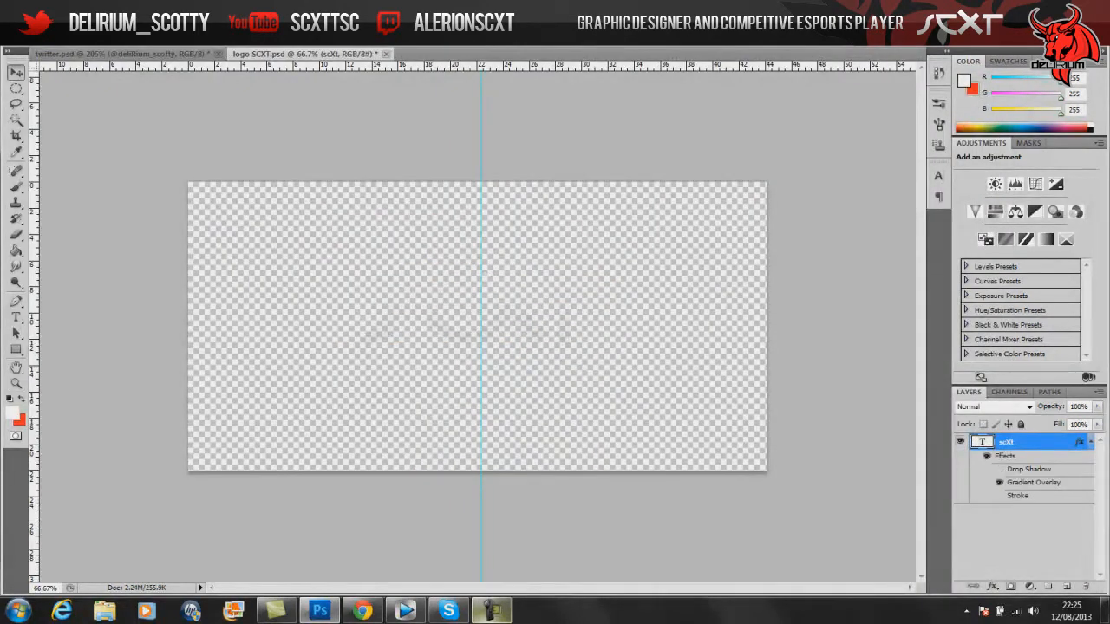
{"action": "left_click", "coordinate": [87, 52]}
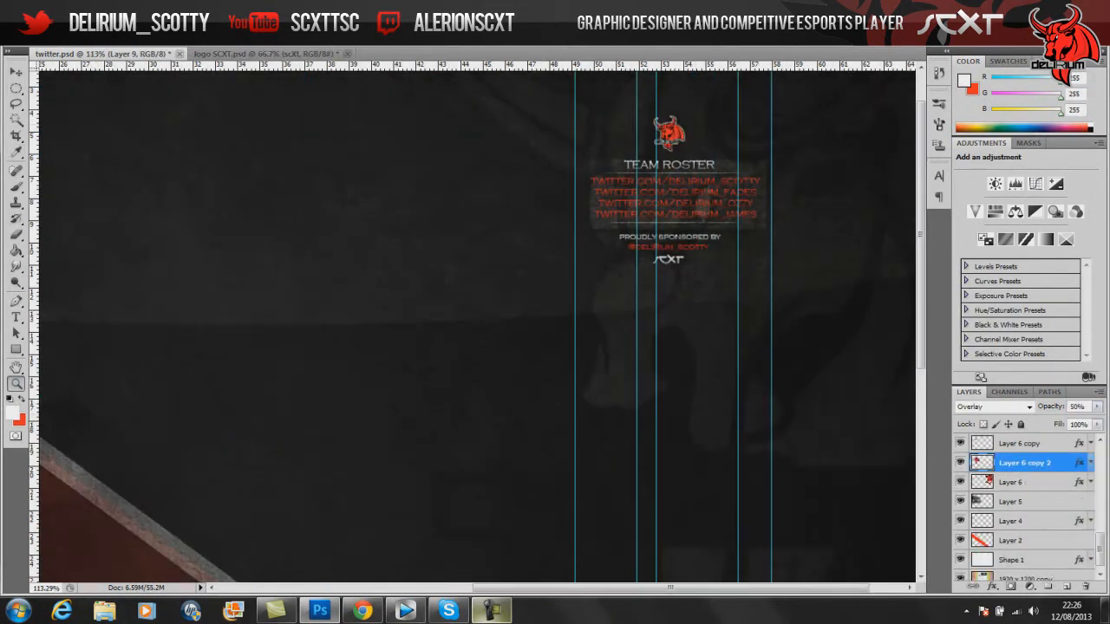
{"action": "left_click", "coordinate": [1010, 482]}
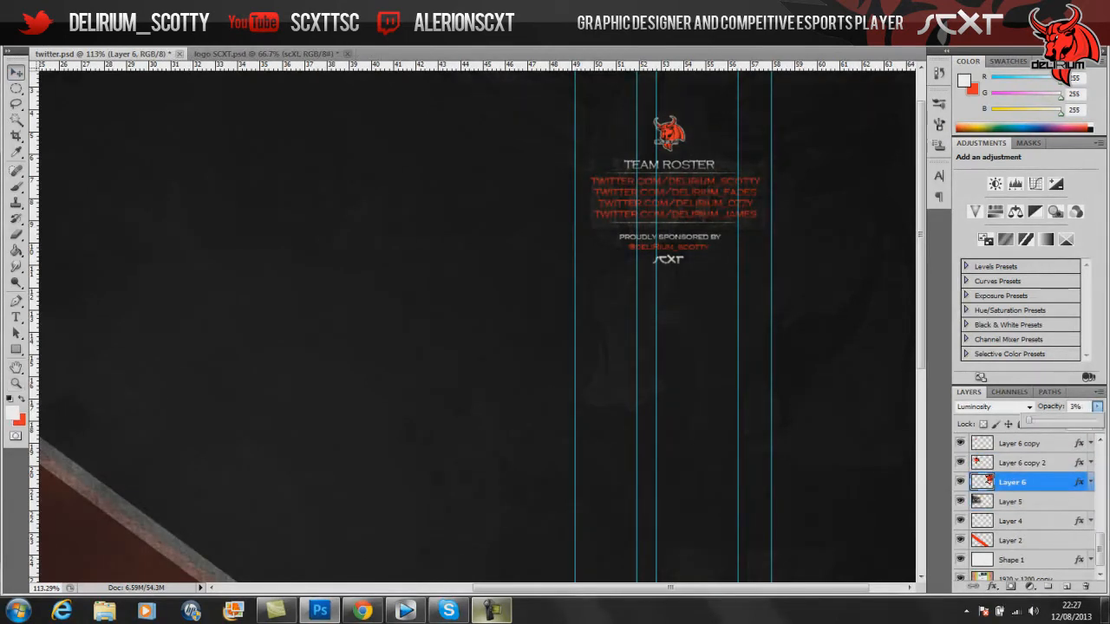